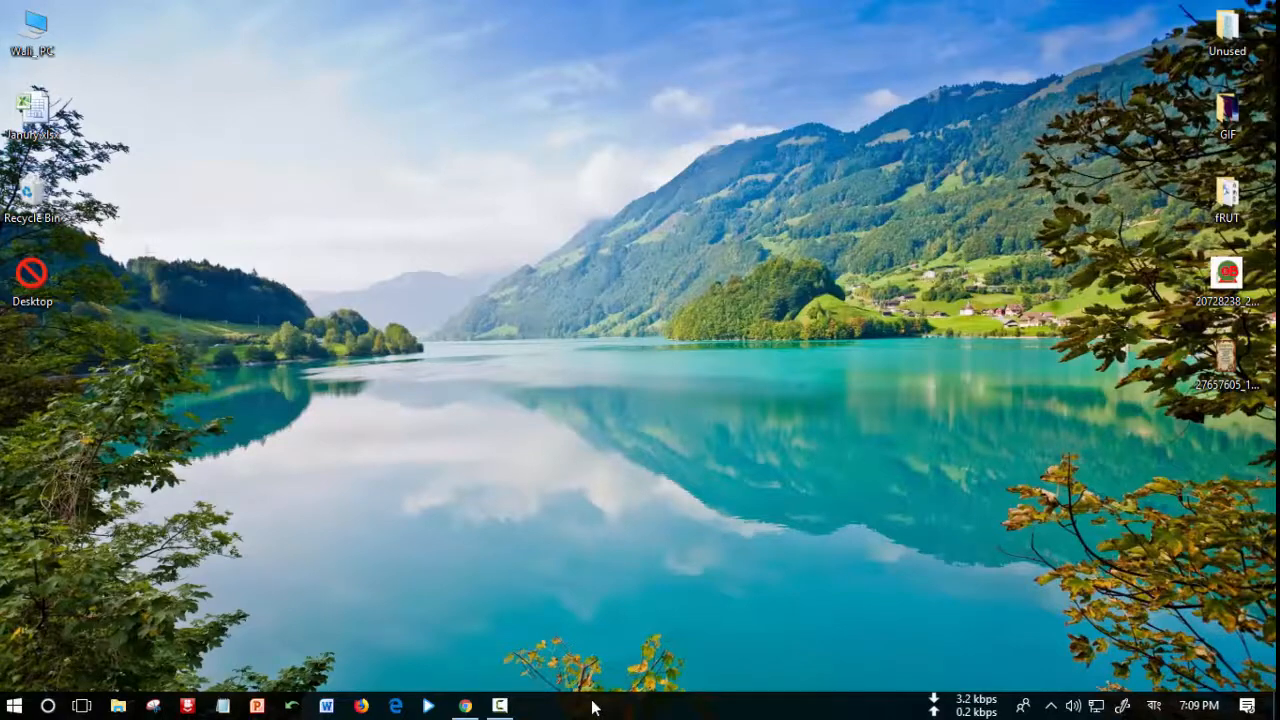
Launch Task Manager from the taskbar context menu, showing Camtasia Recorder and Google Chrome.
right_click(593, 707)
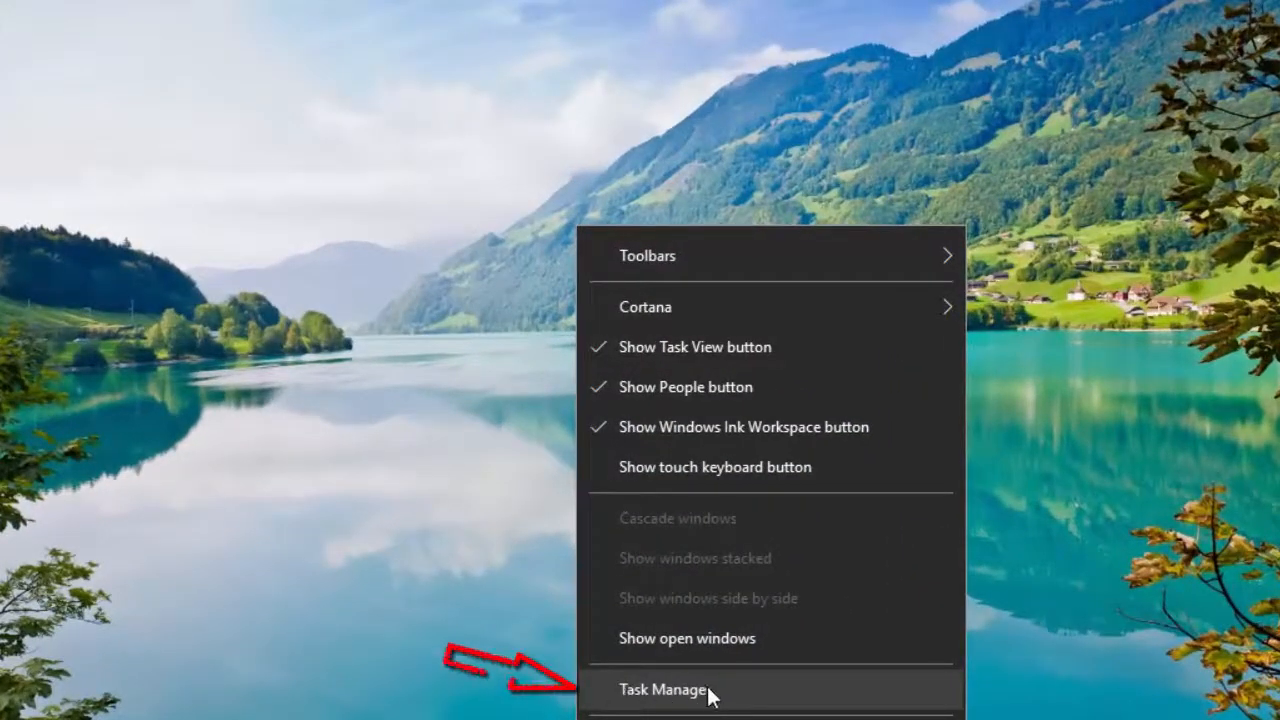
click(662, 689)
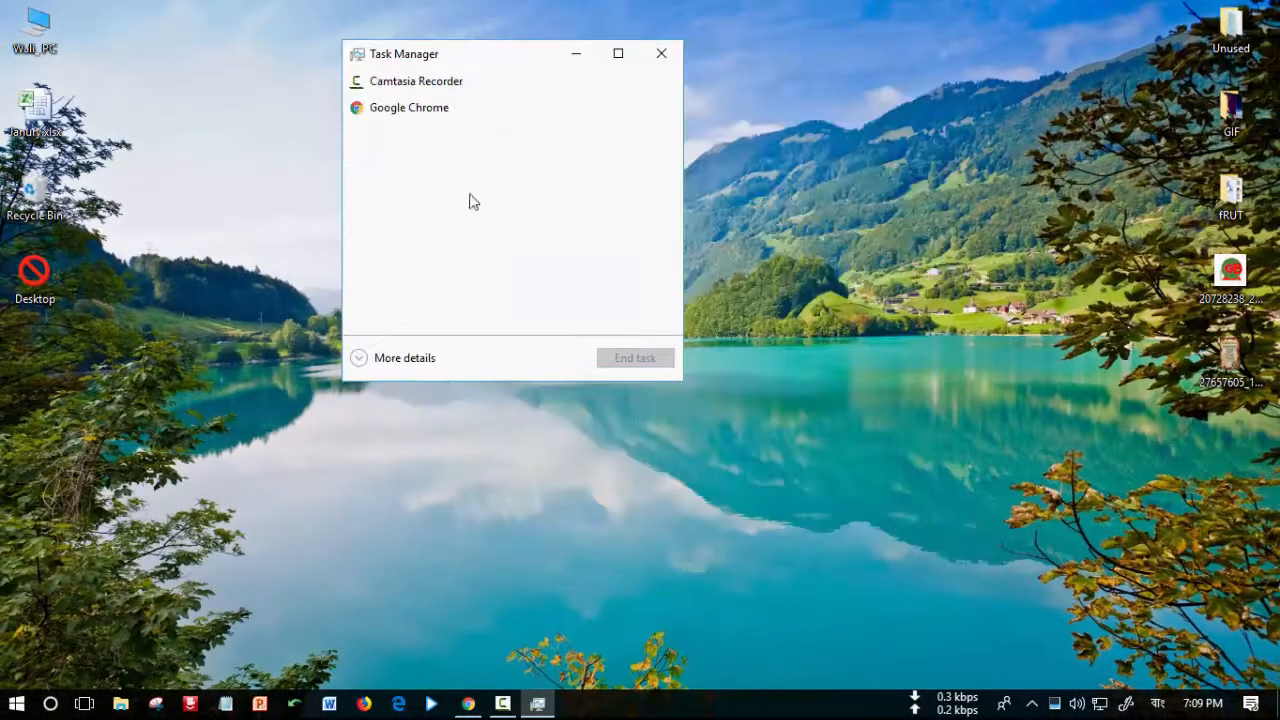
mouse_move(405, 357)
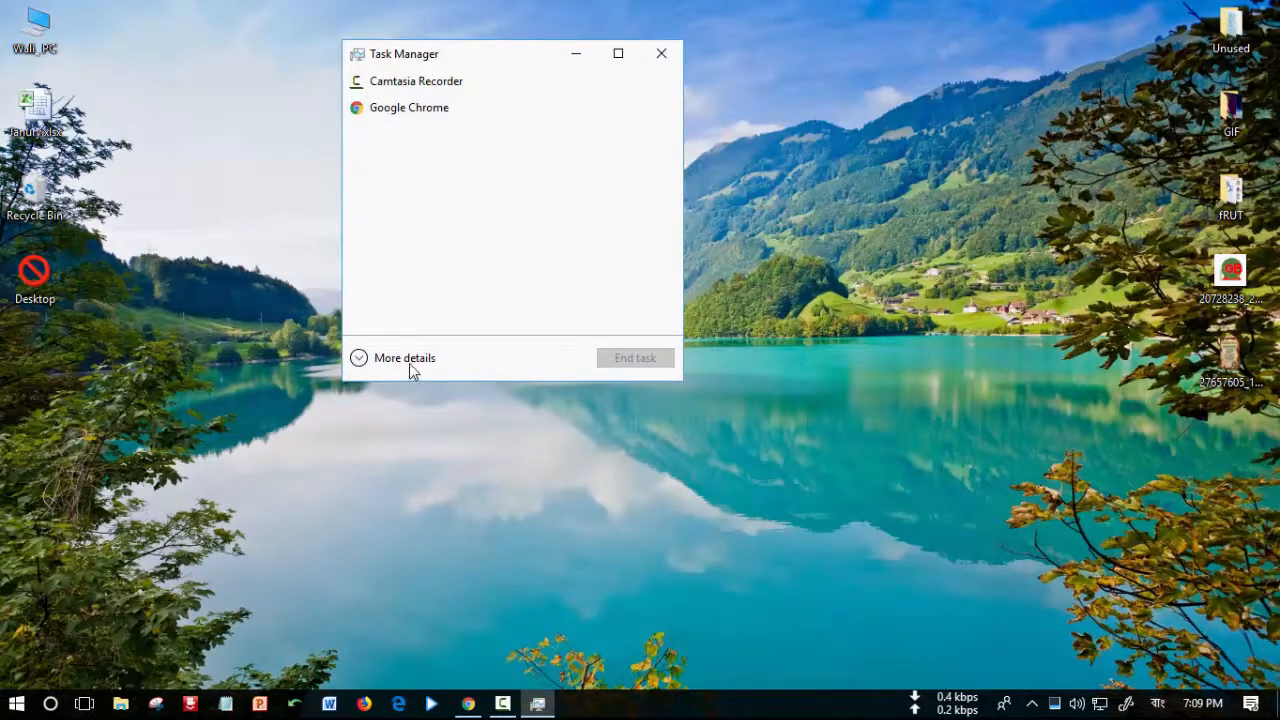
mouse_move(385, 365)
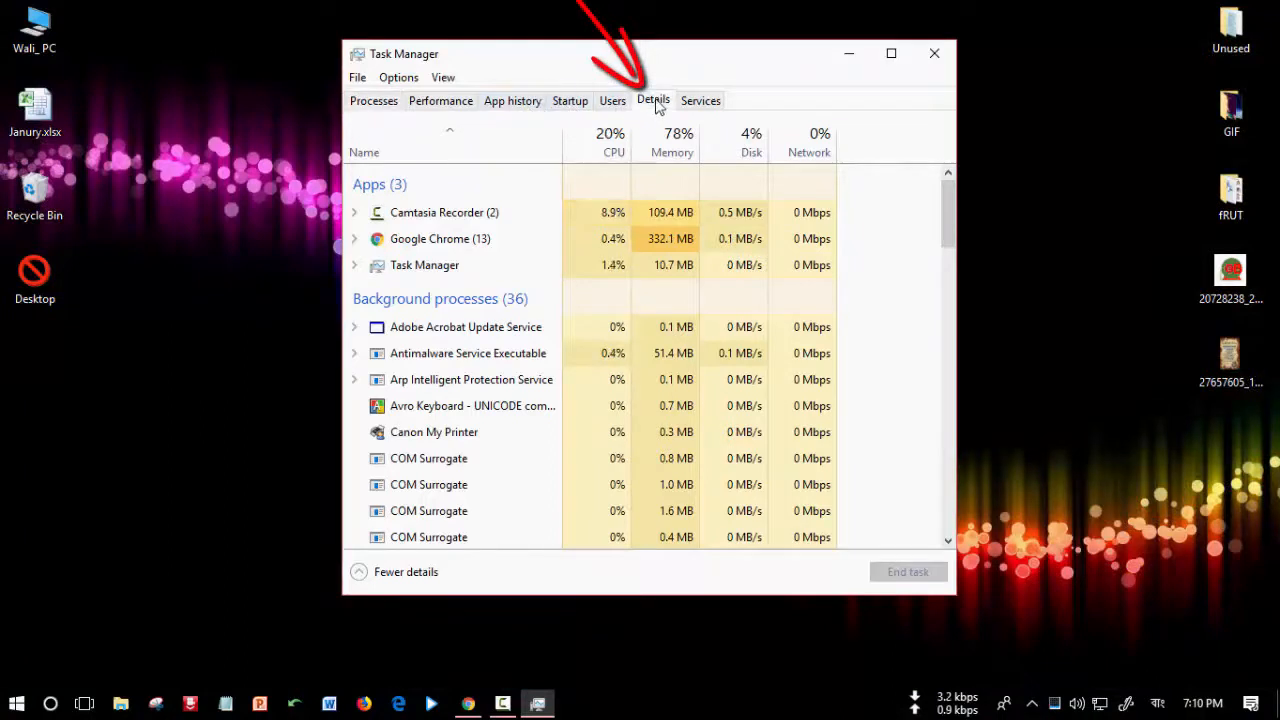
End the explorer.exe process from the Details list.
click(652, 100)
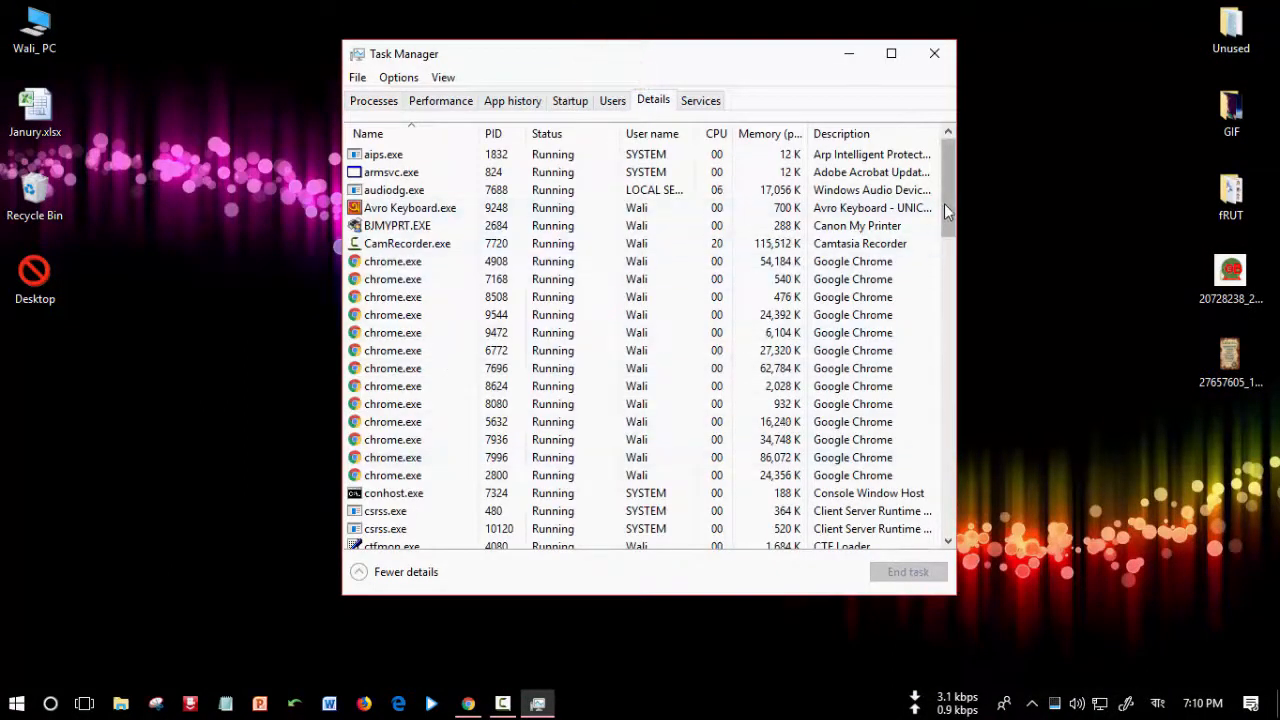
scroll(down, 3)
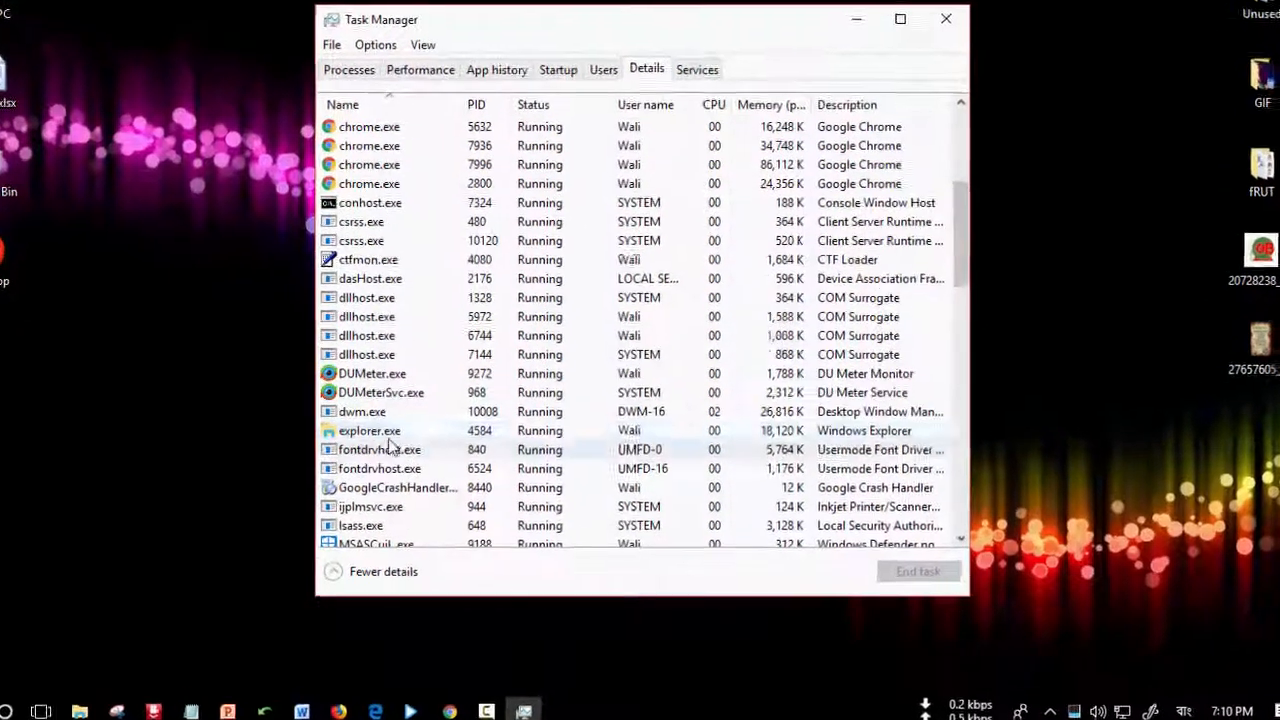
click(369, 430)
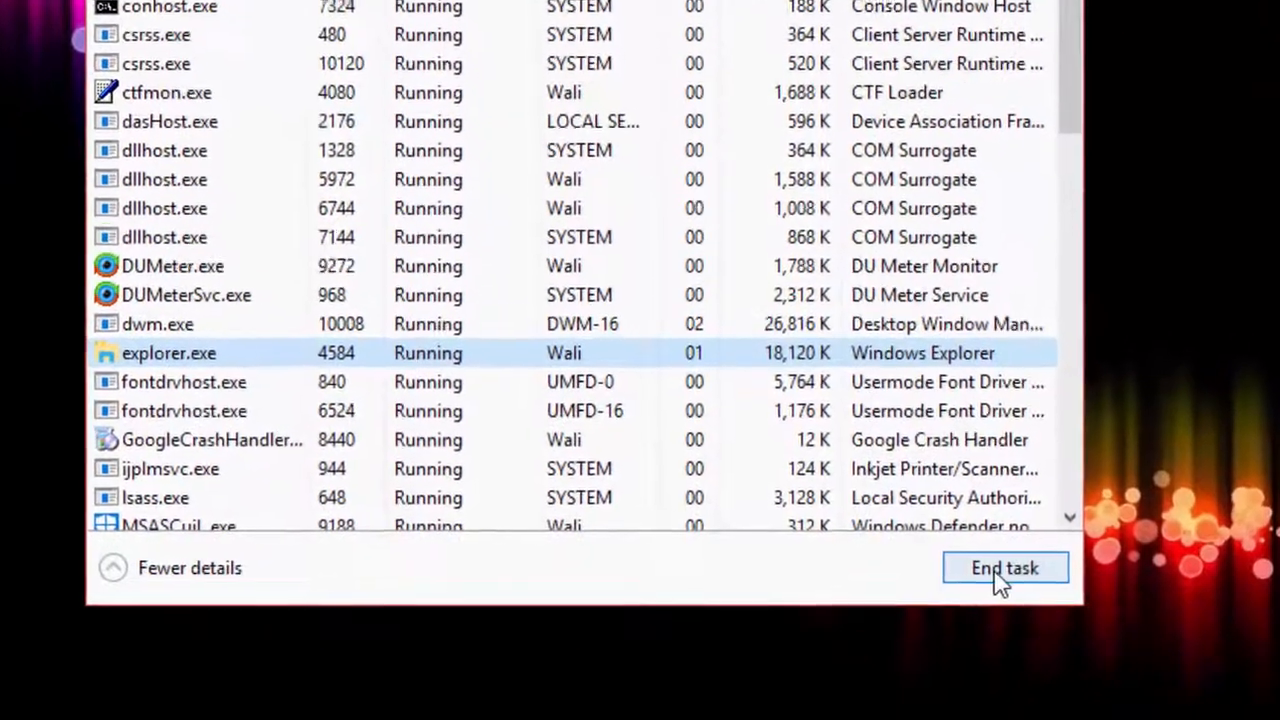
click(1003, 568)
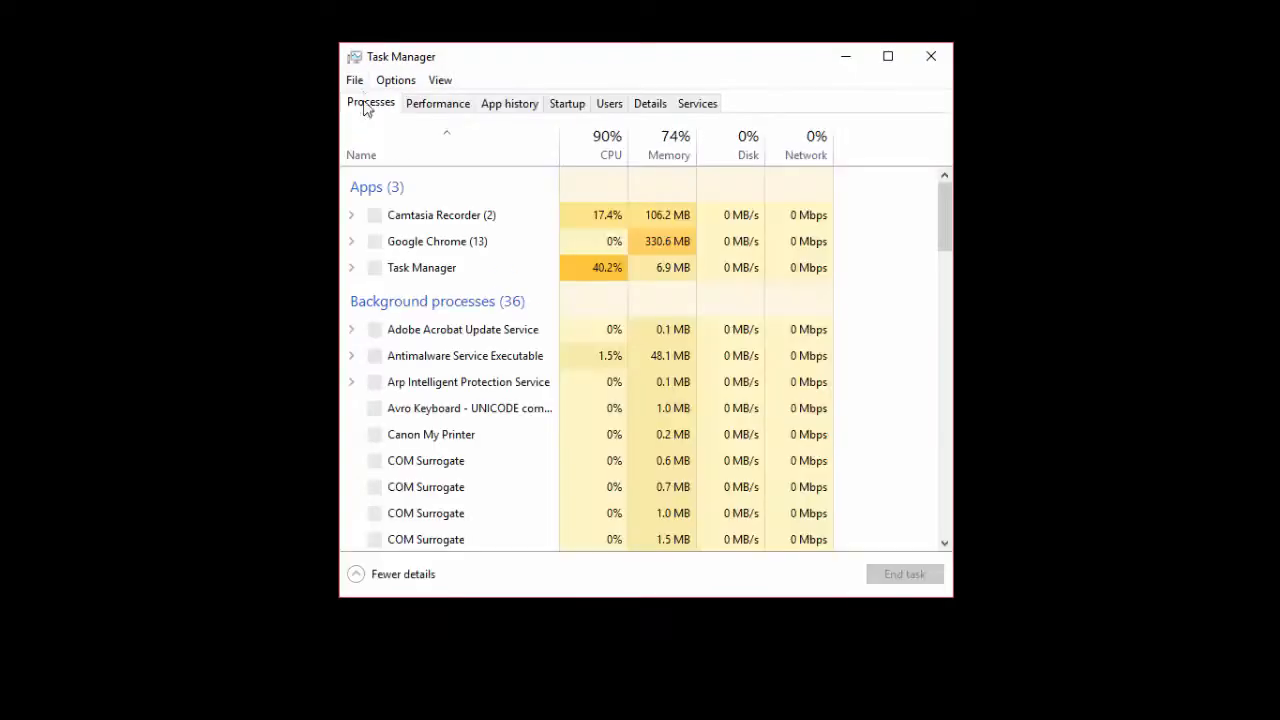
Open the Create new task dialog from the File menu and enter 'explorer.'.
click(354, 80)
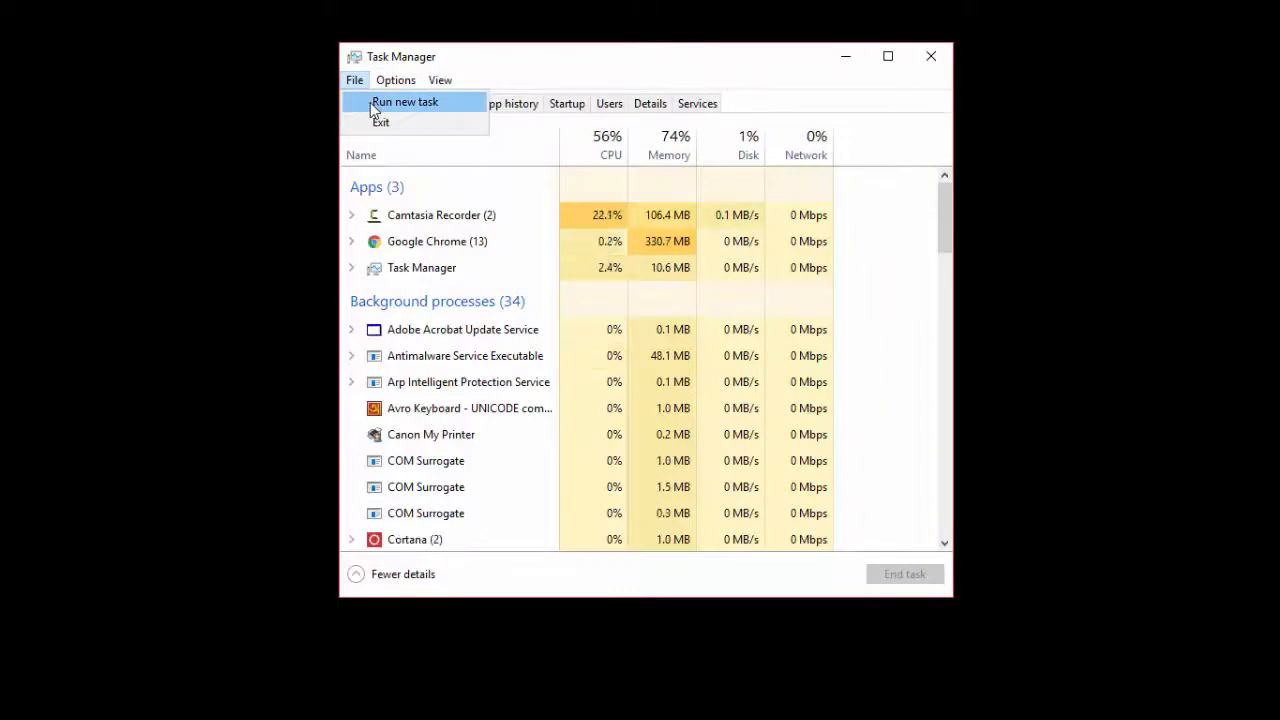
click(405, 101)
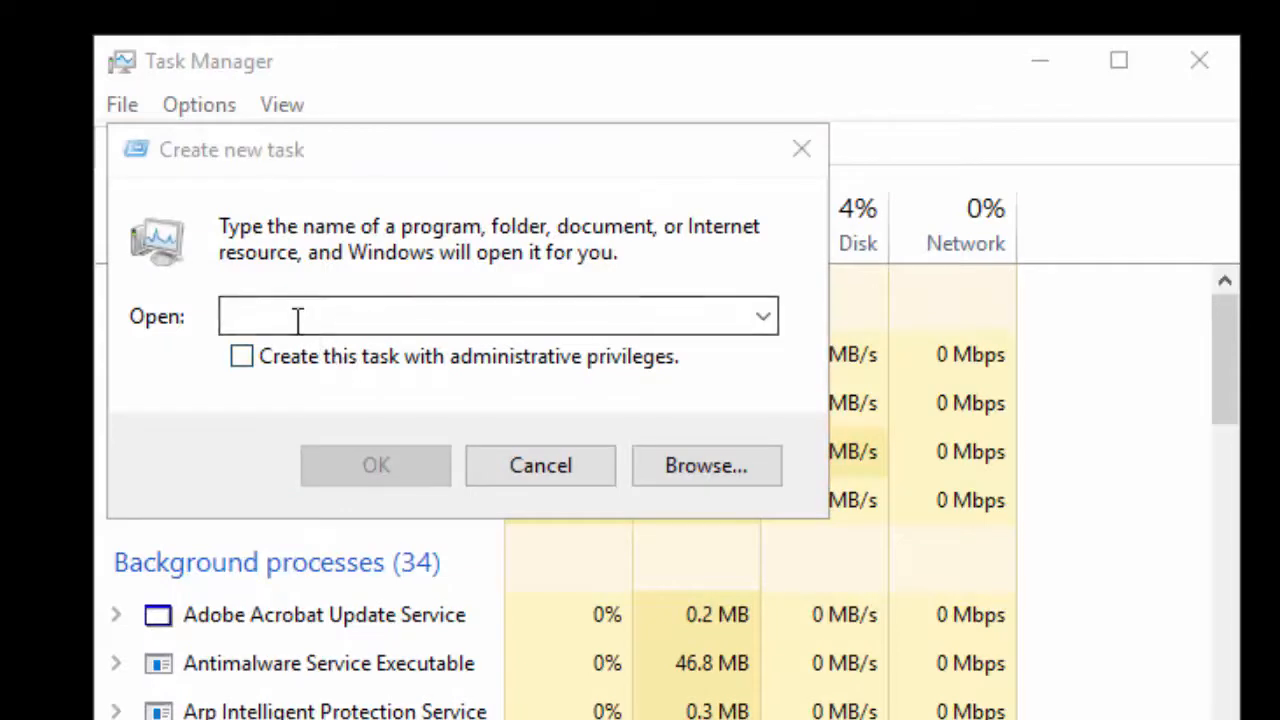
text(ex)
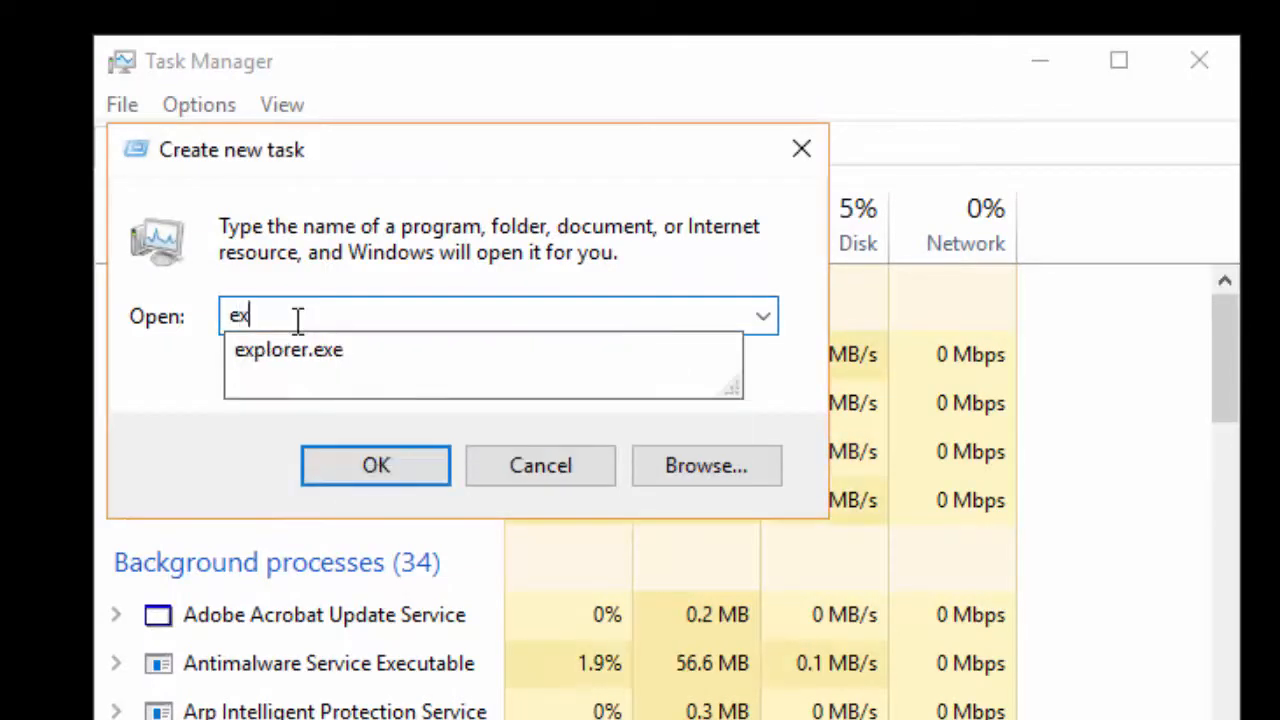
text(plorer.)
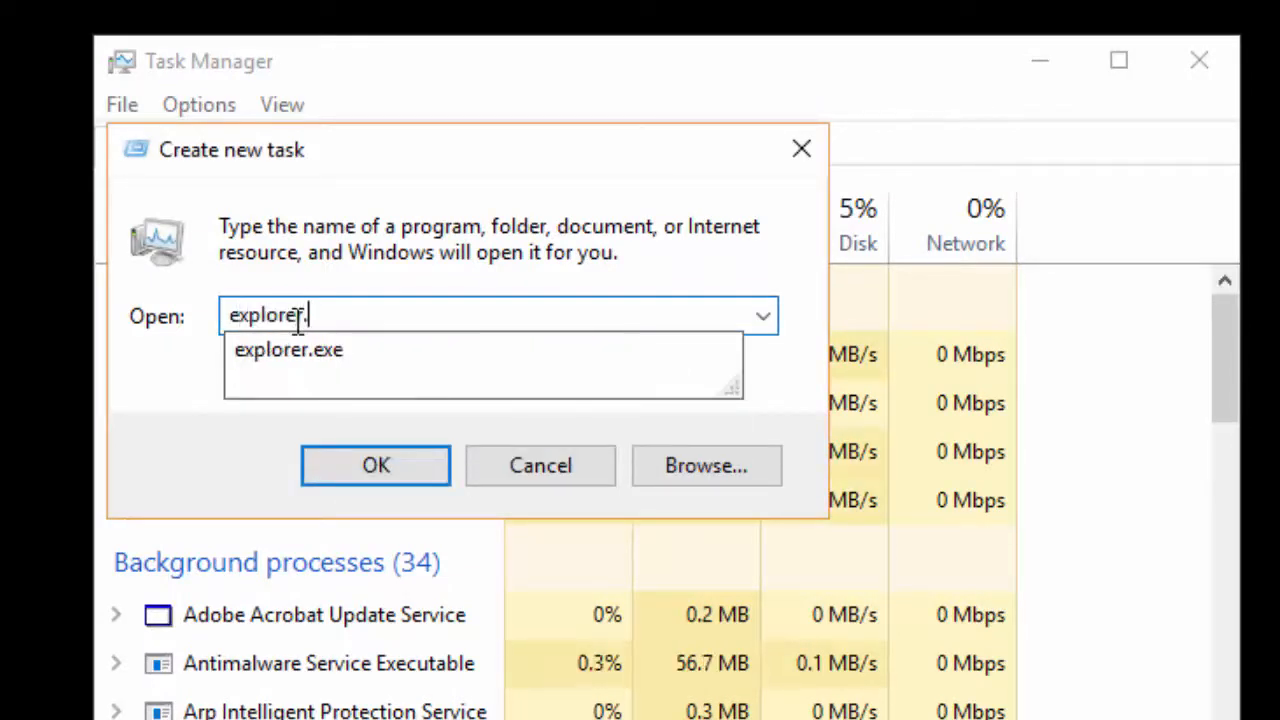